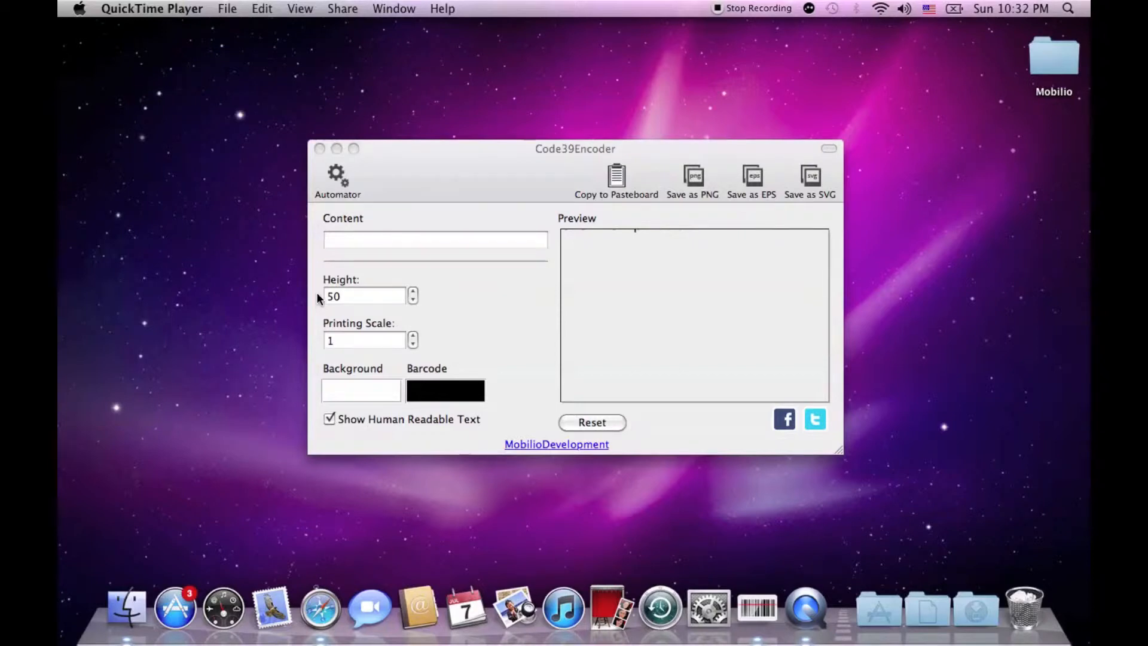
mouse_move(394, 245)
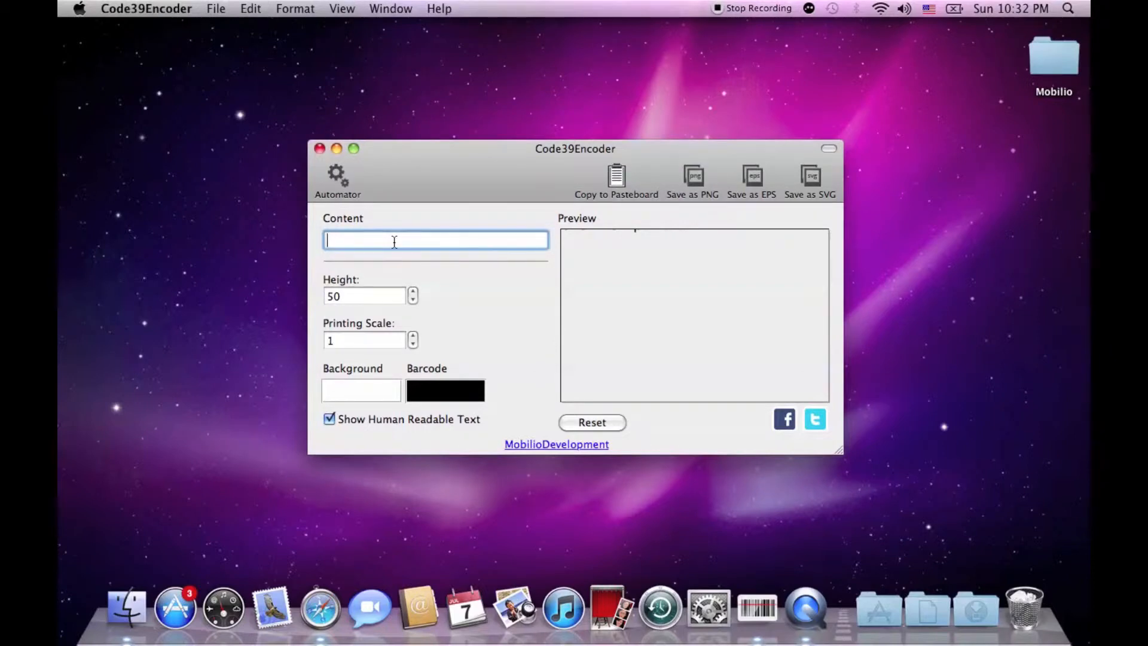
Enter 'code 39 -+./$%' as the barcode content and maximize the window.
text(c)
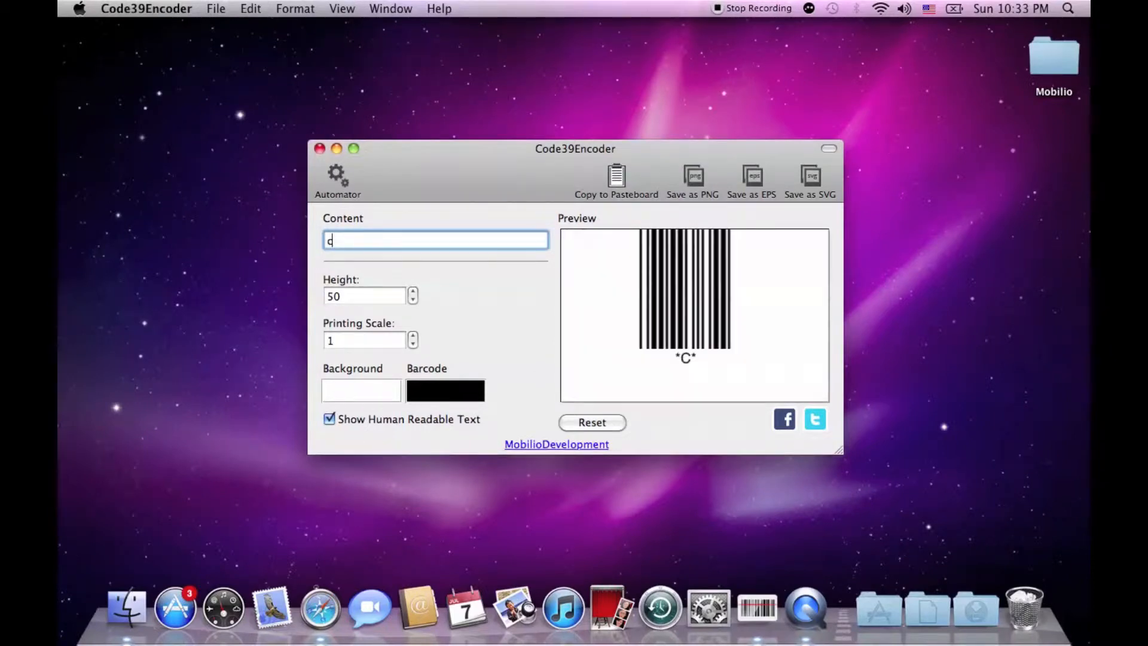
text(ode)
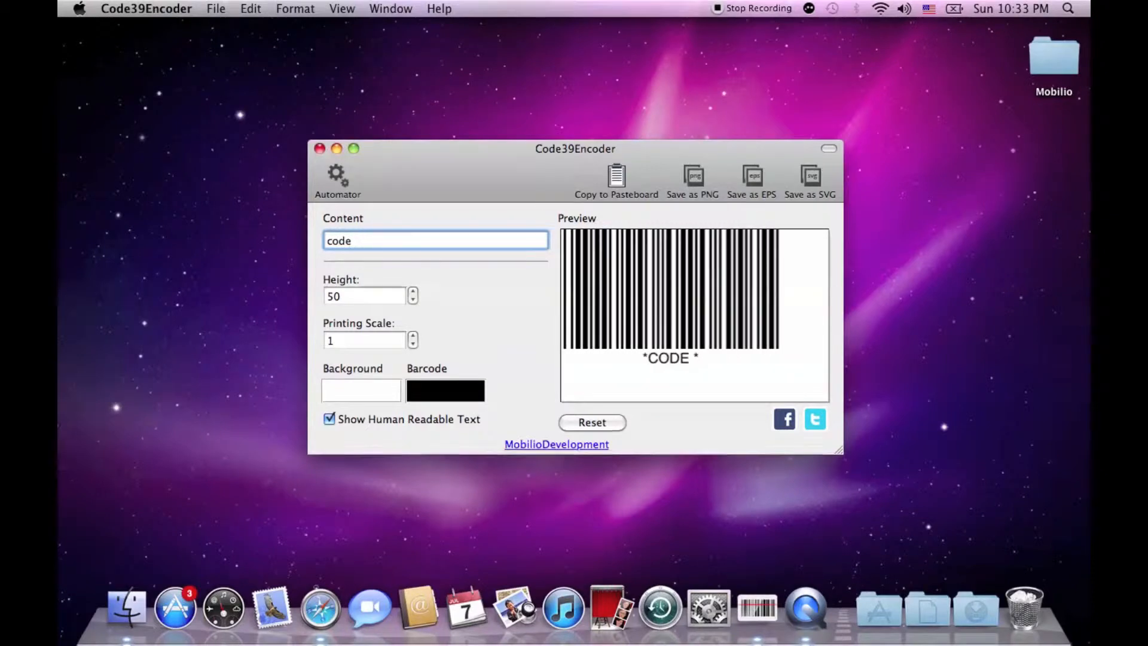
text(39 -+)
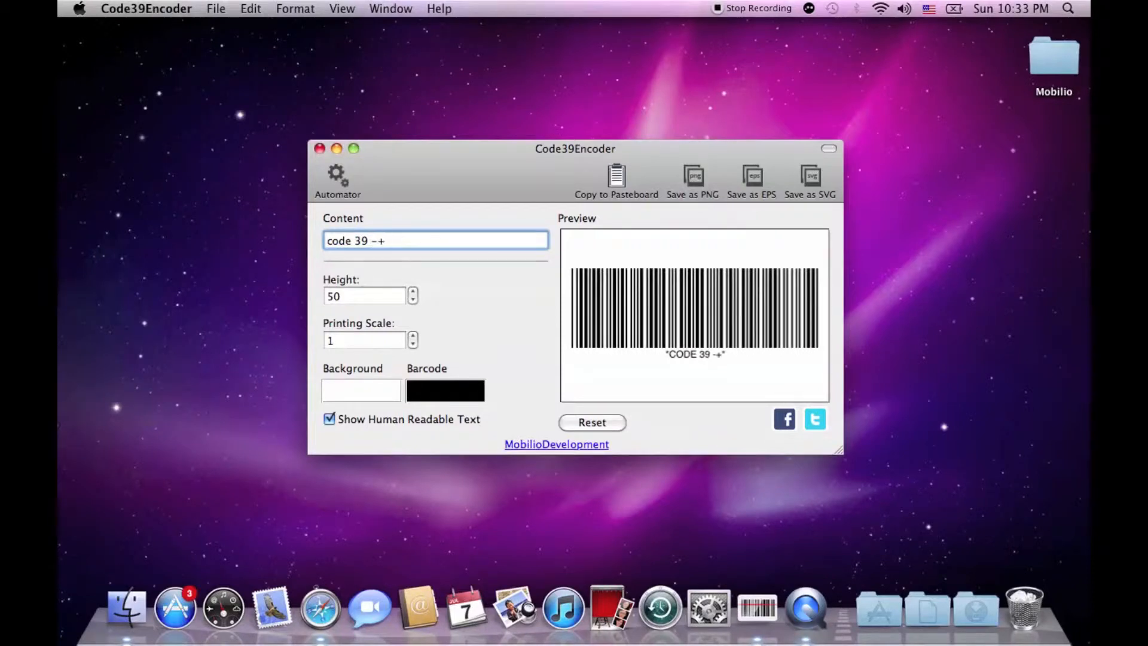
text(./)
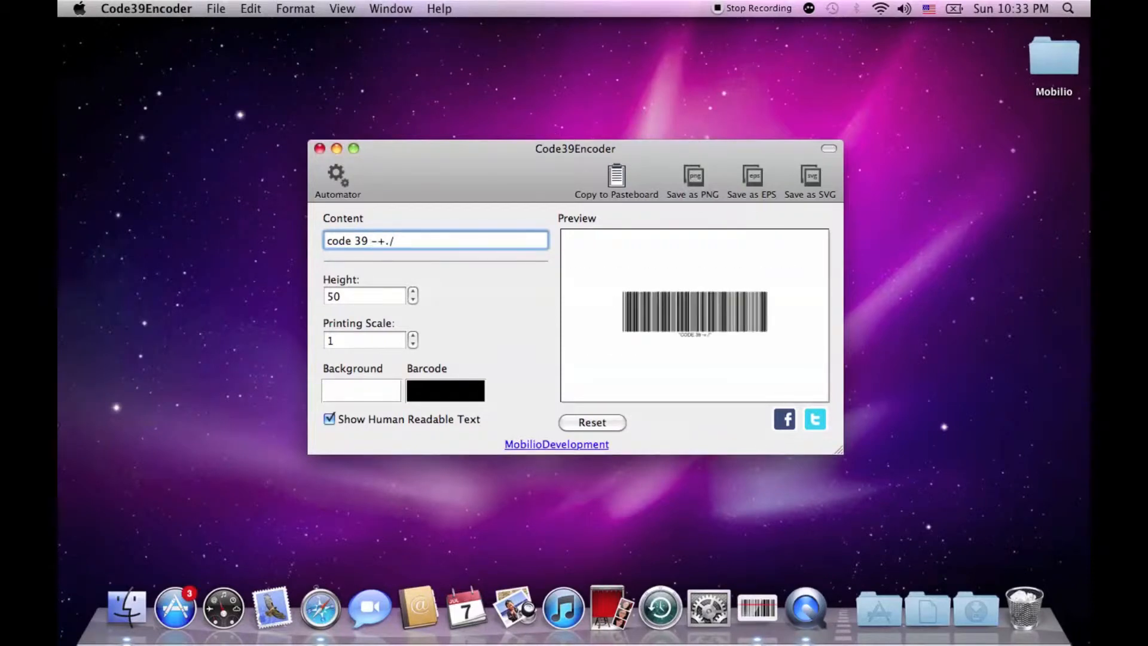
text($%)
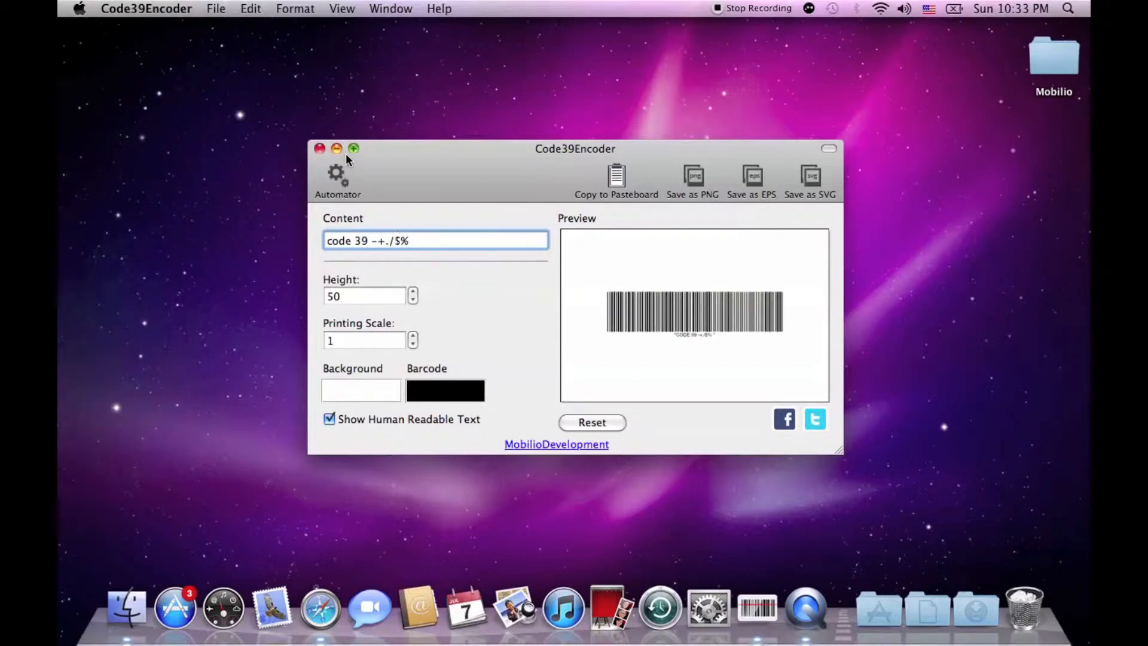
click(353, 149)
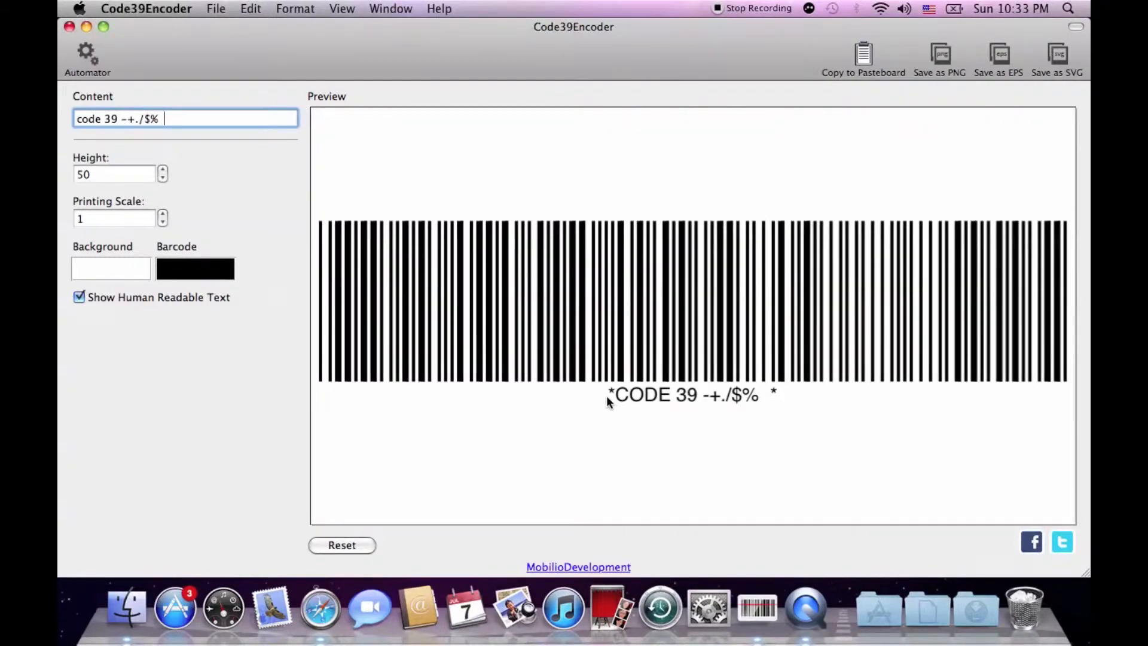
mouse_move(775, 408)
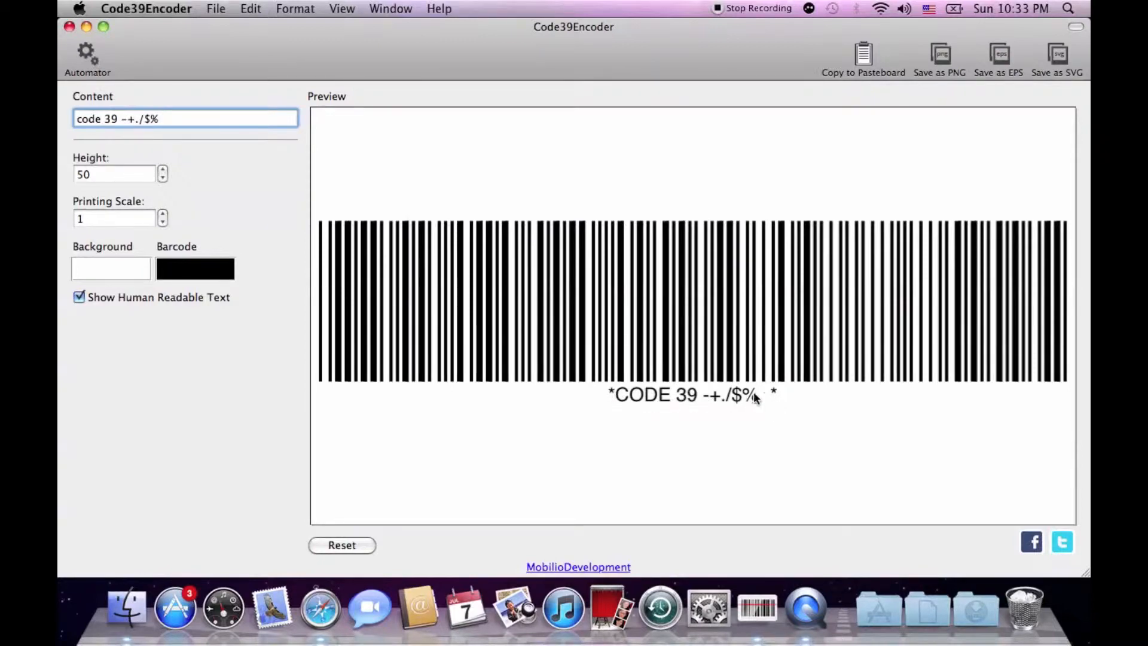
mouse_move(203, 307)
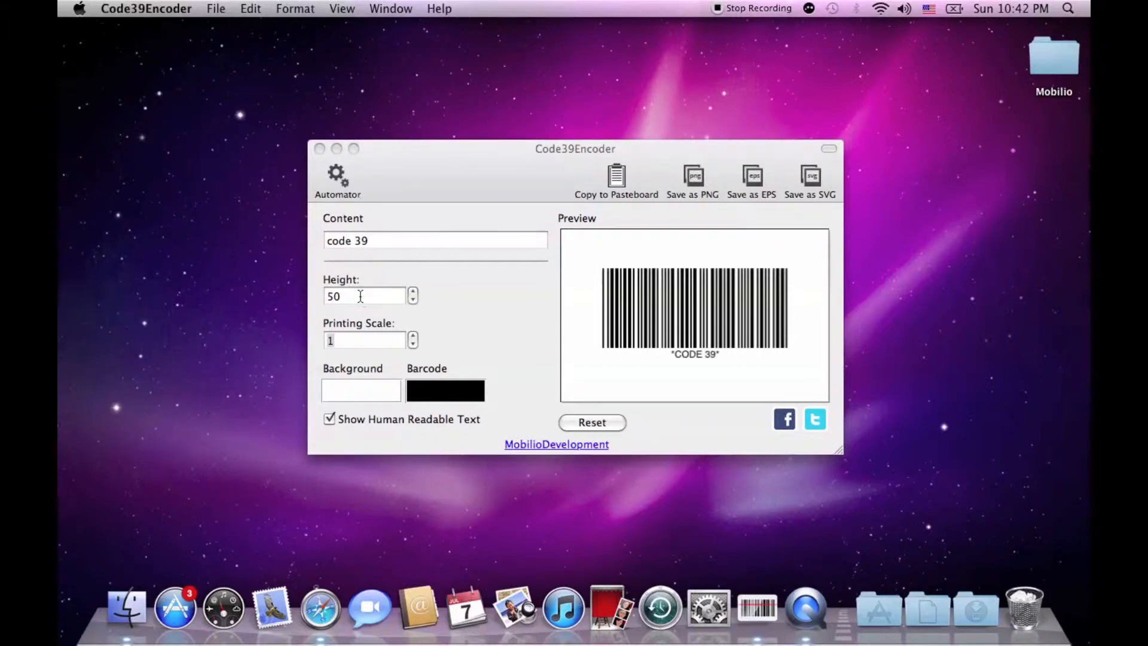
mouse_move(364, 296)
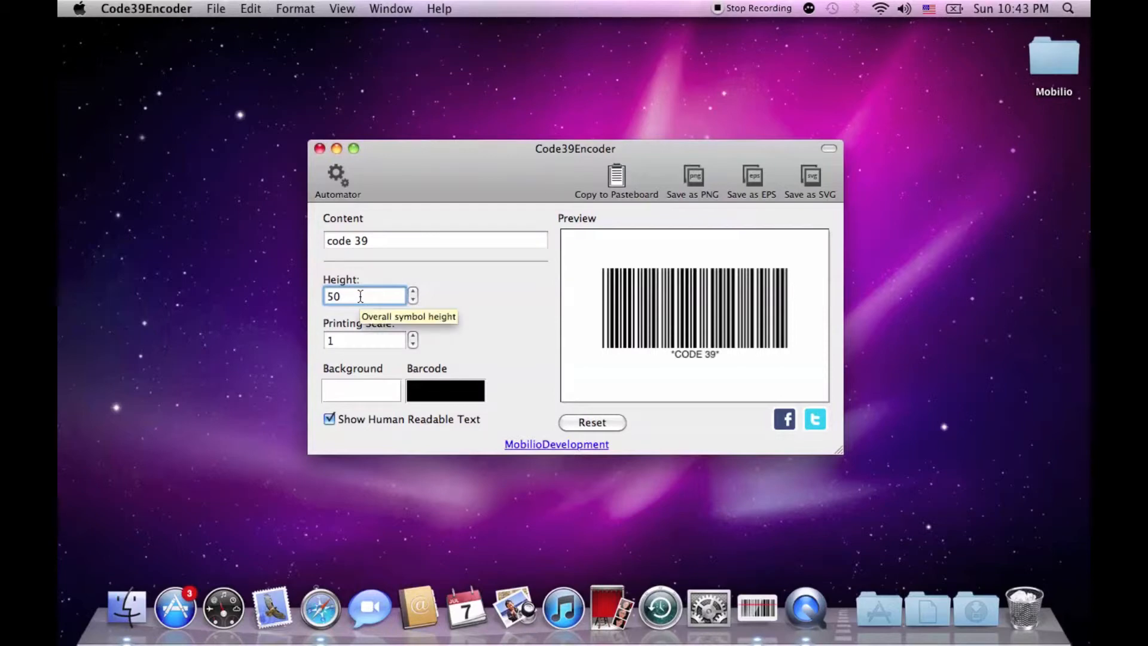
Set the barcode height to 99 and the printing scale to 9.
text(99)
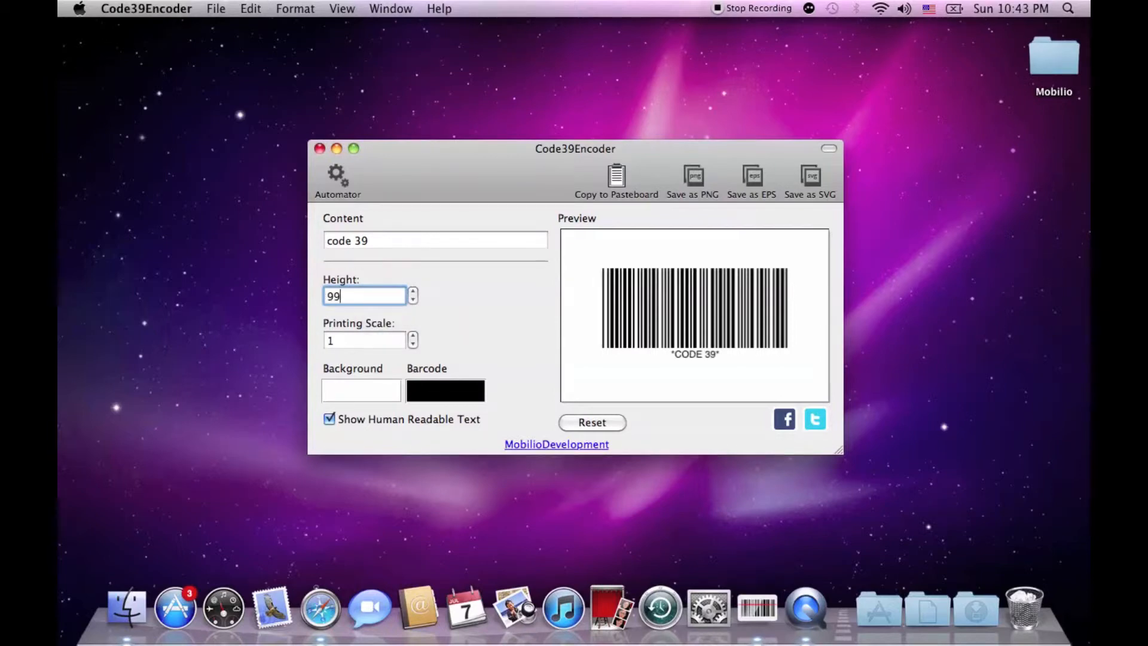
click(364, 339)
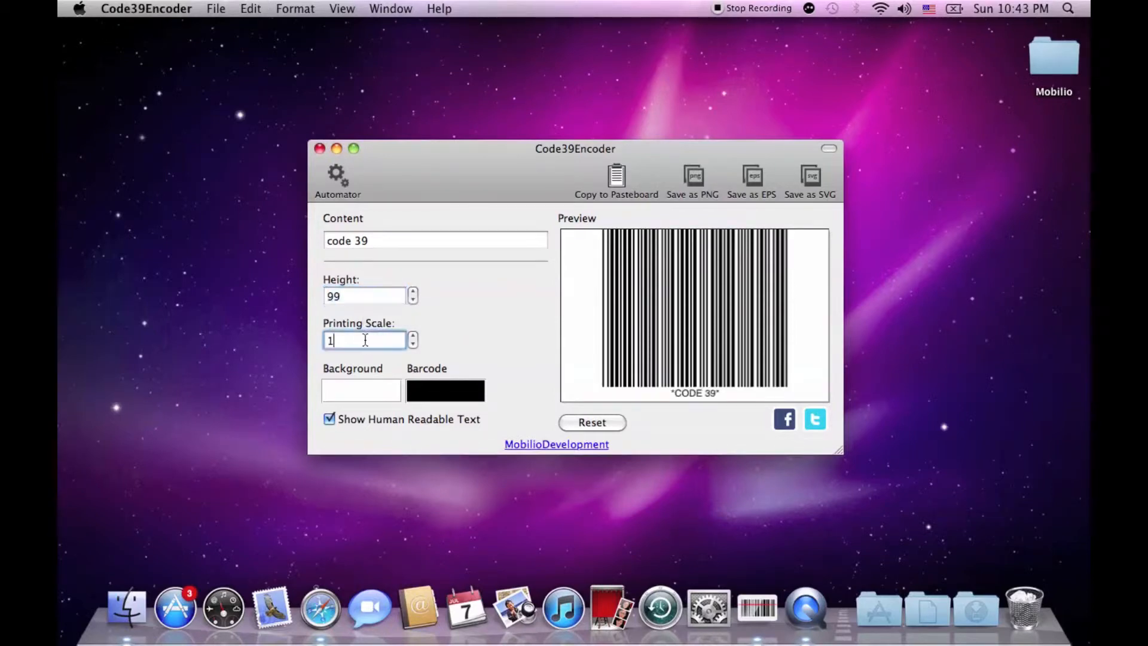
text(9)
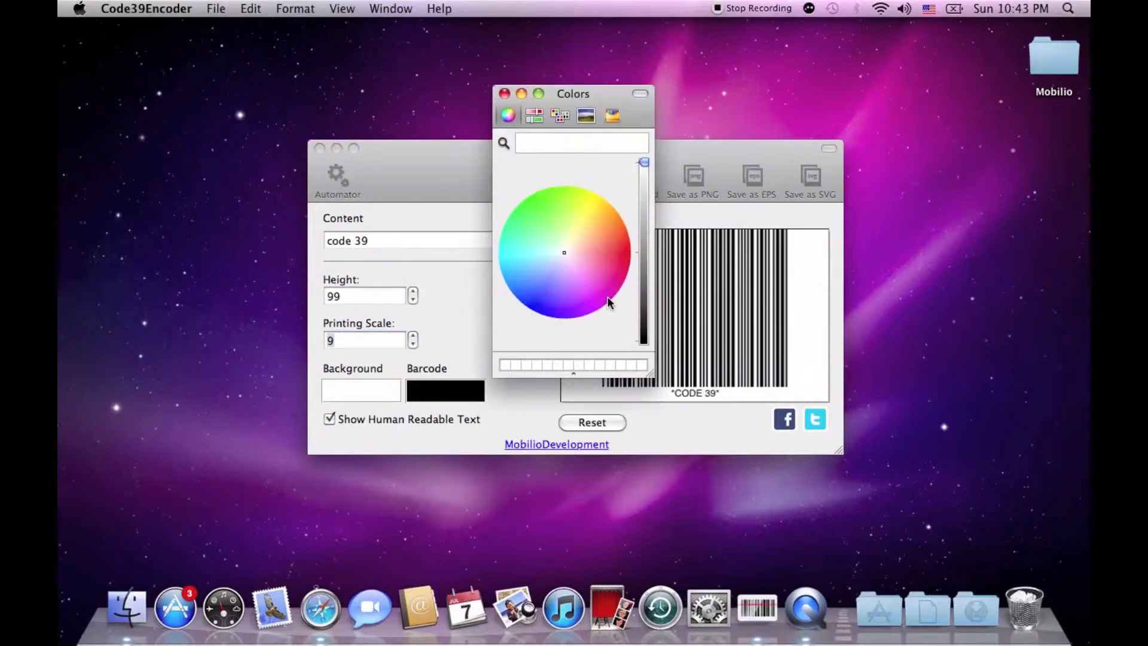
Set the background color to magenta and the barcode bar color to white.
click(503, 94)
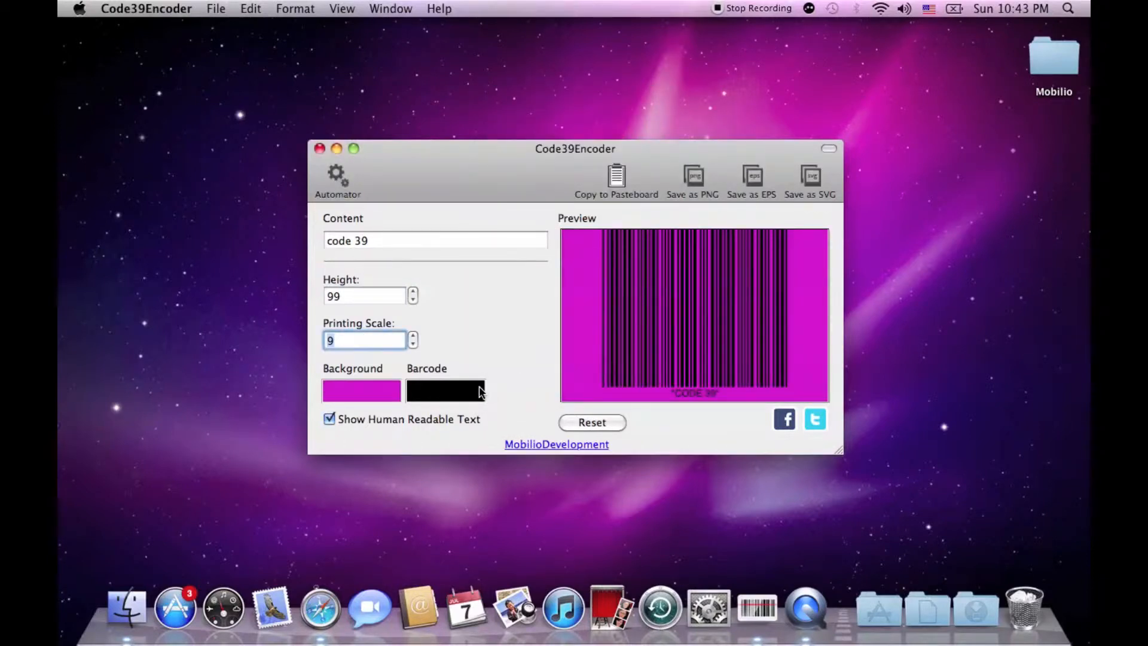
click(445, 390)
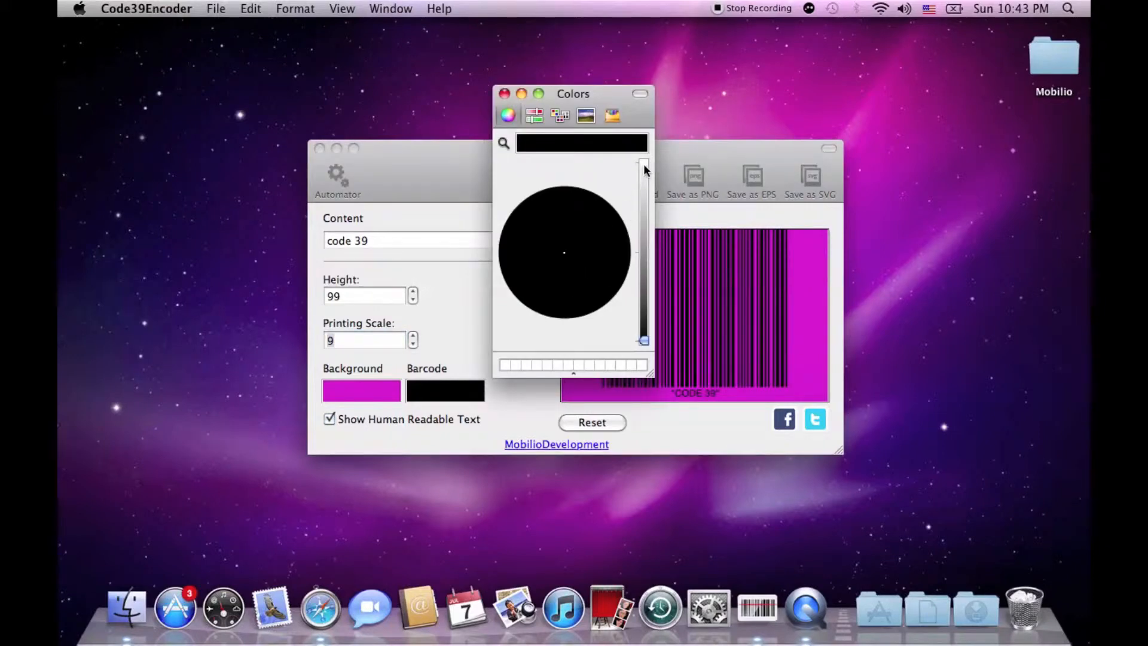
click(505, 93)
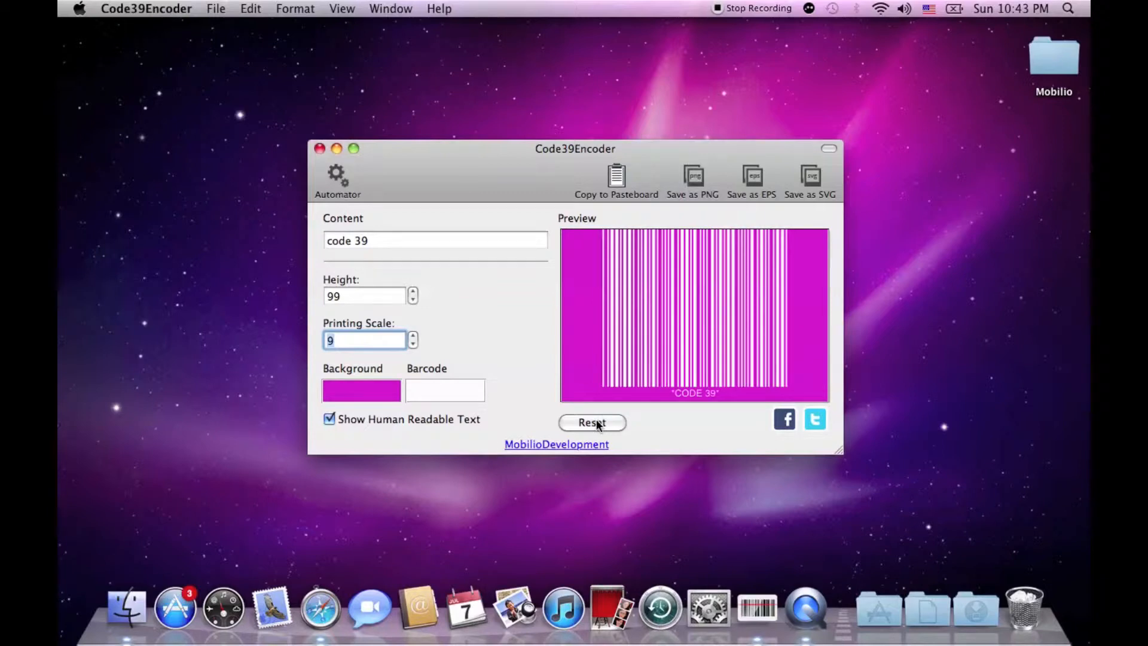
Select the Printing Scale field to edit its value.
click(591, 422)
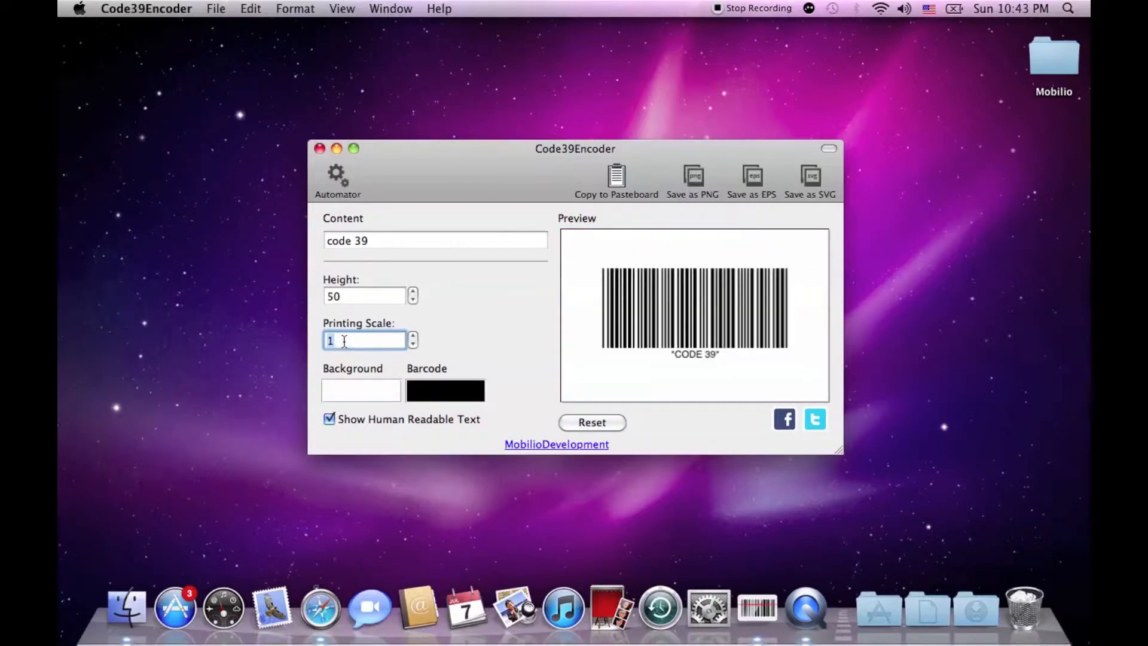
mouse_move(365, 340)
text(0)
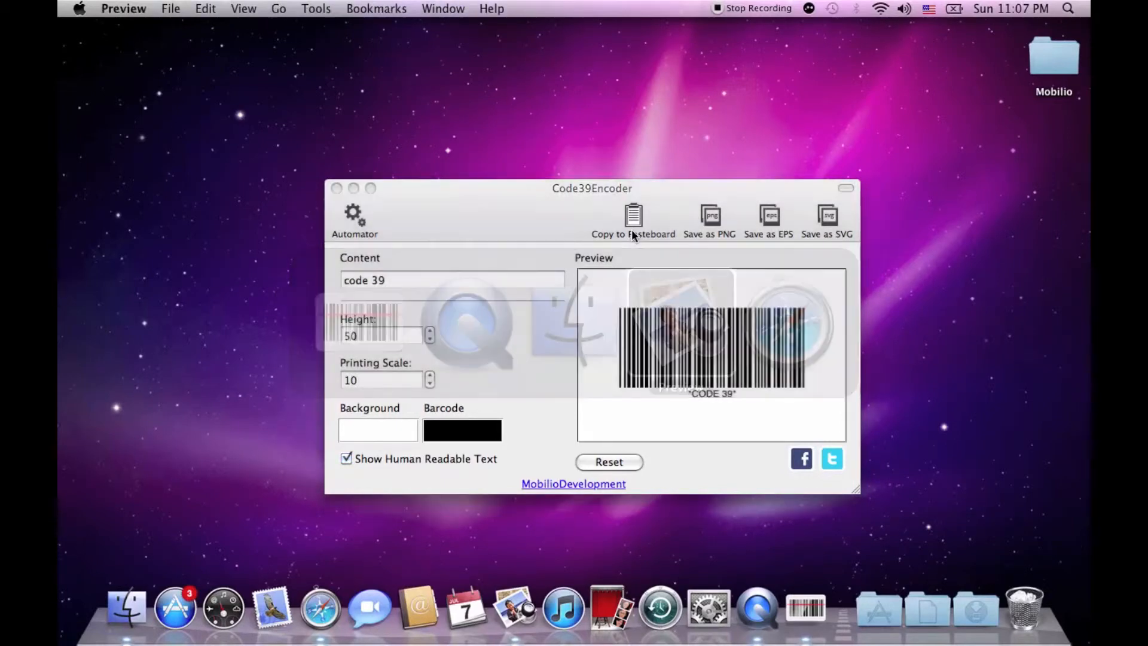
click(170, 8)
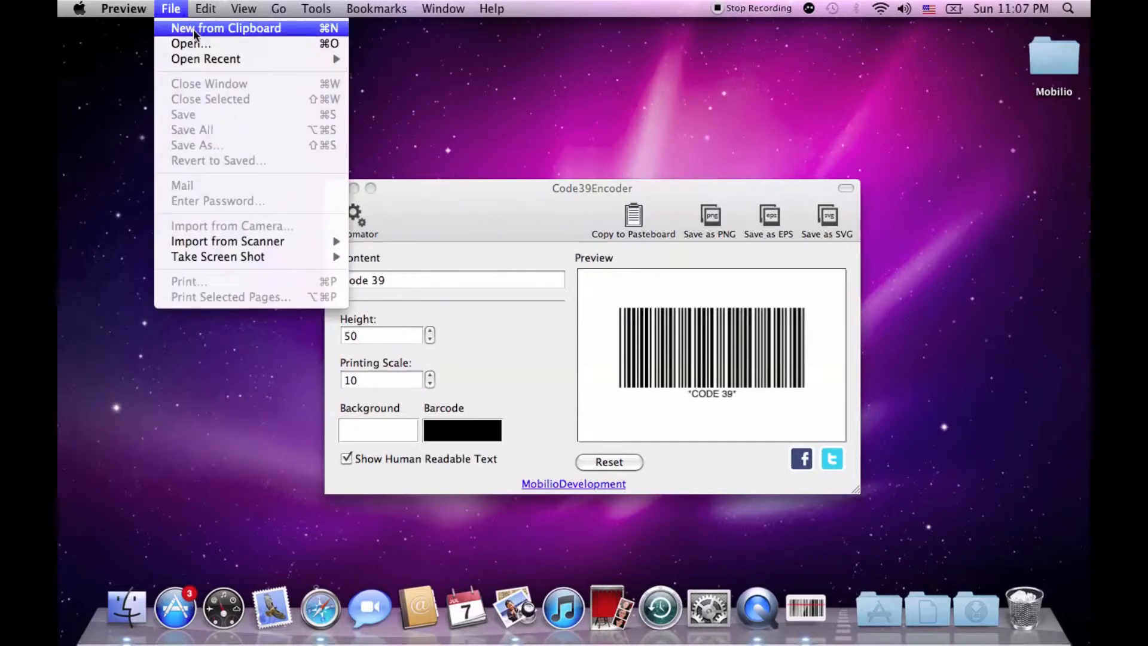
click(226, 28)
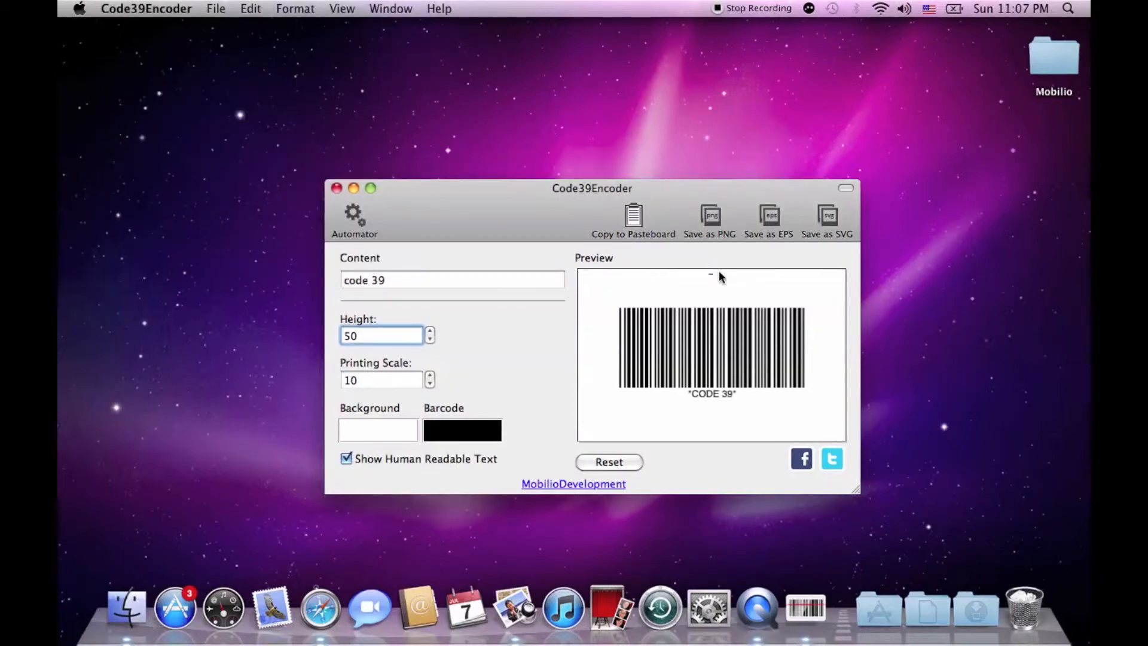
mouse_move(745, 309)
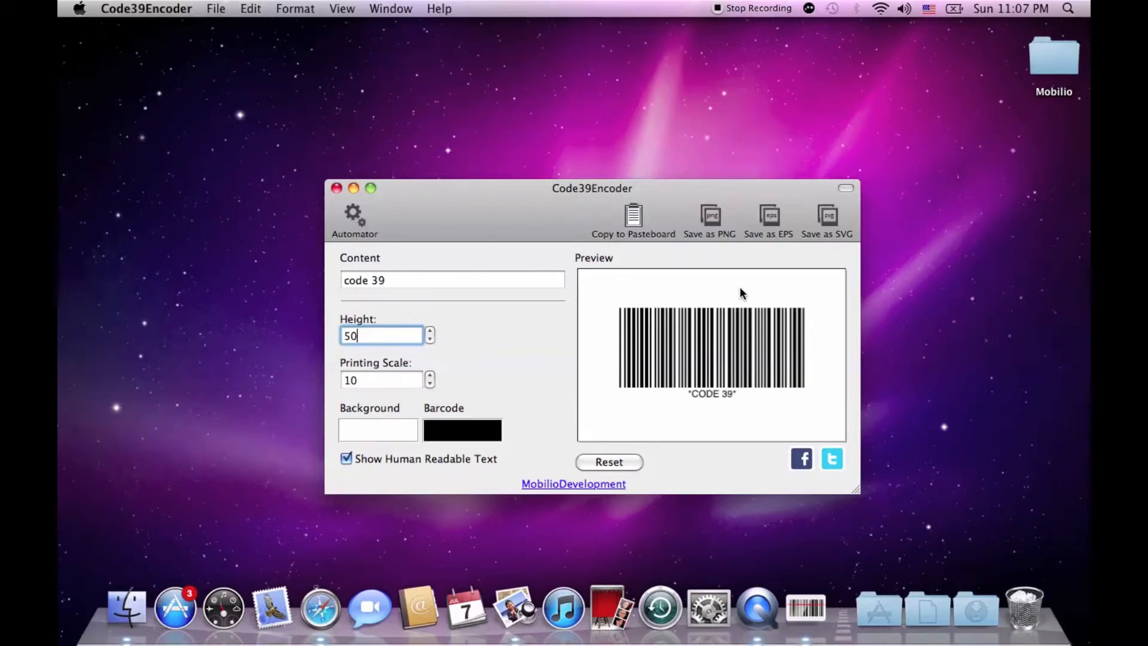
mouse_move(725, 249)
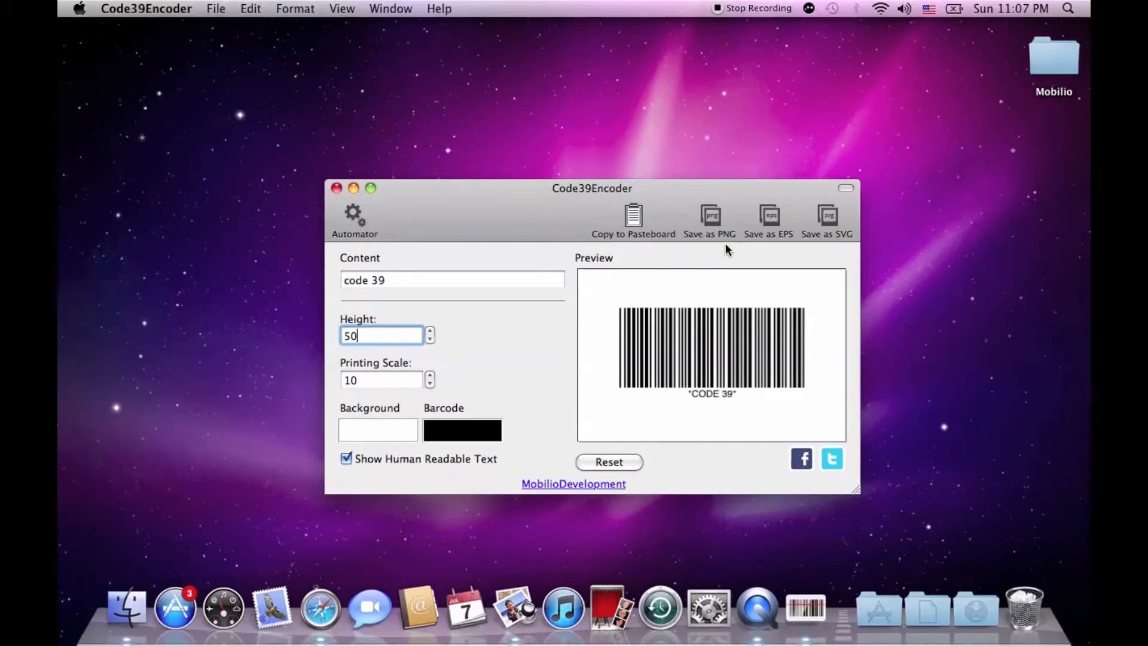
mouse_move(767, 249)
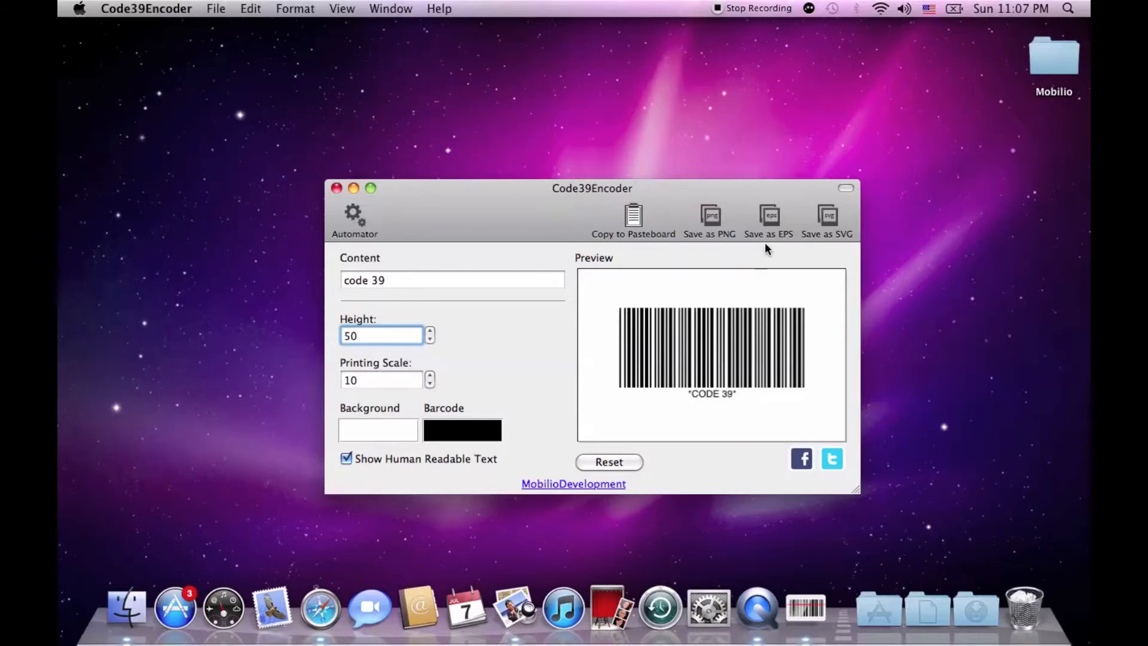
mouse_move(803, 249)
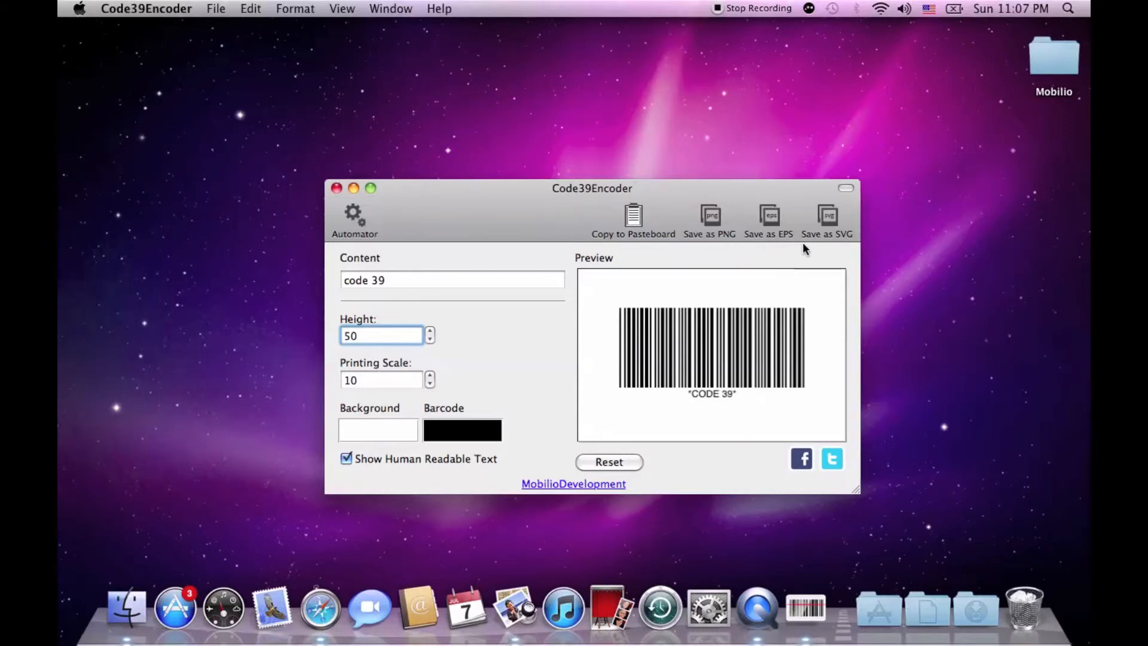
Save the barcode as an SVG file named mycode39 on the Desktop.
click(381, 336)
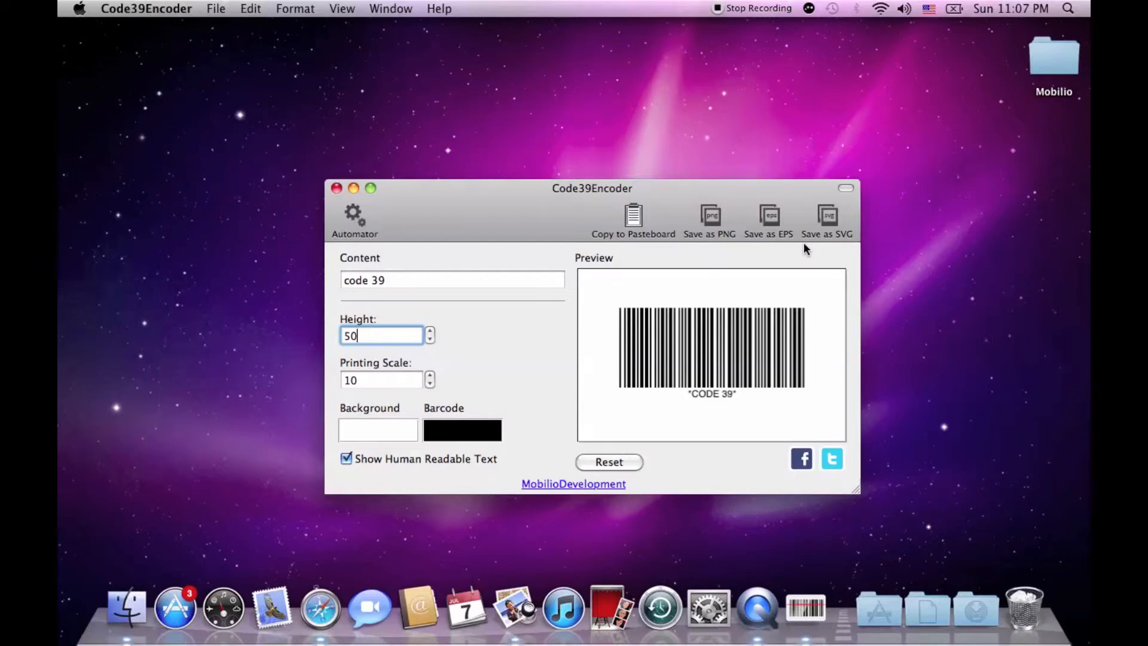
mouse_move(824, 225)
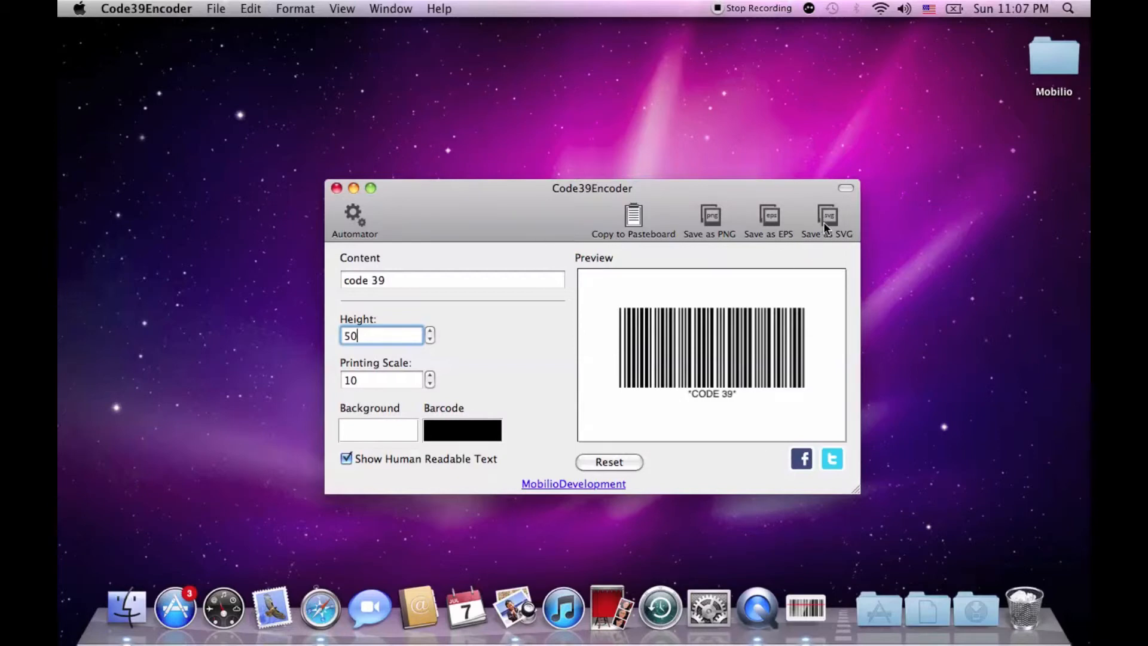
click(708, 216)
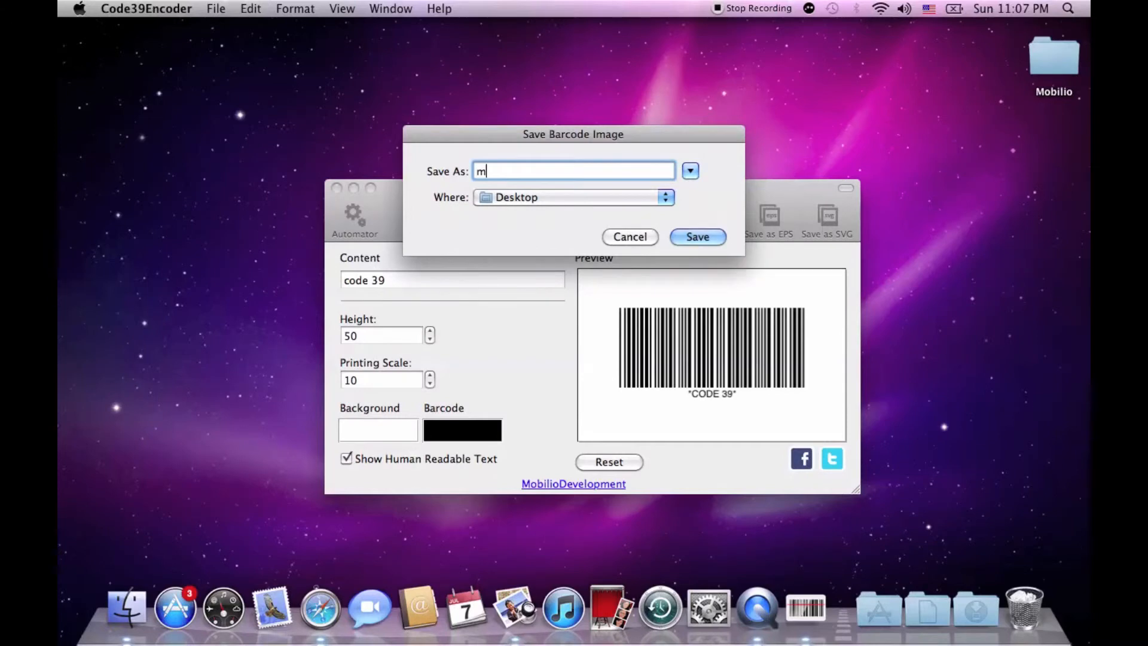
text(yco)
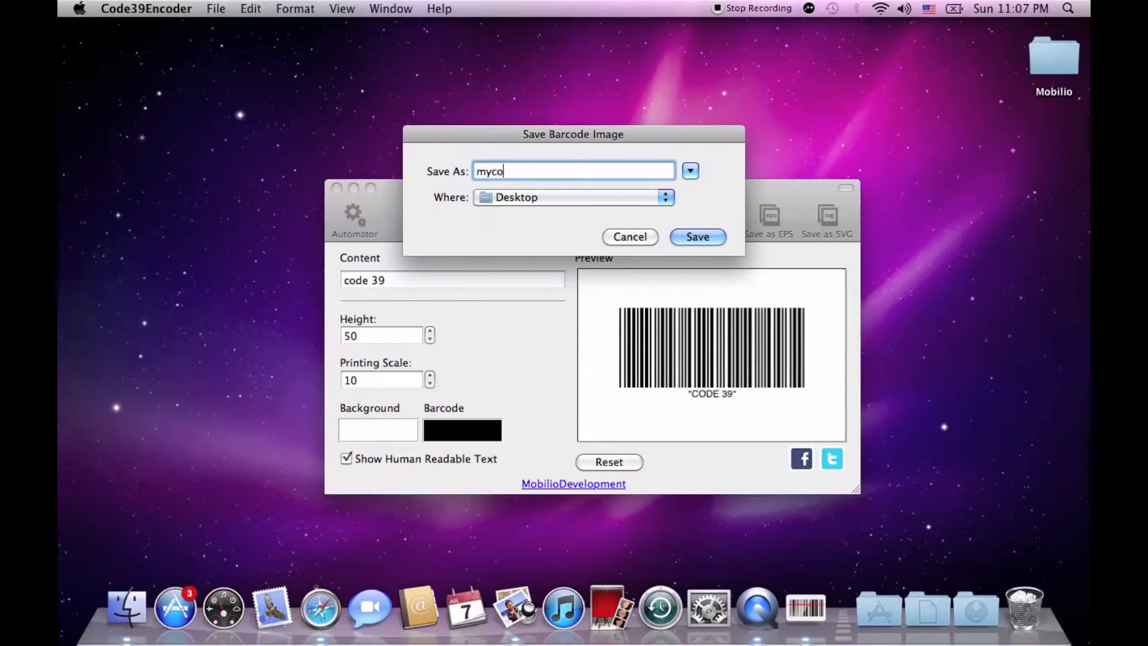
click(696, 237)
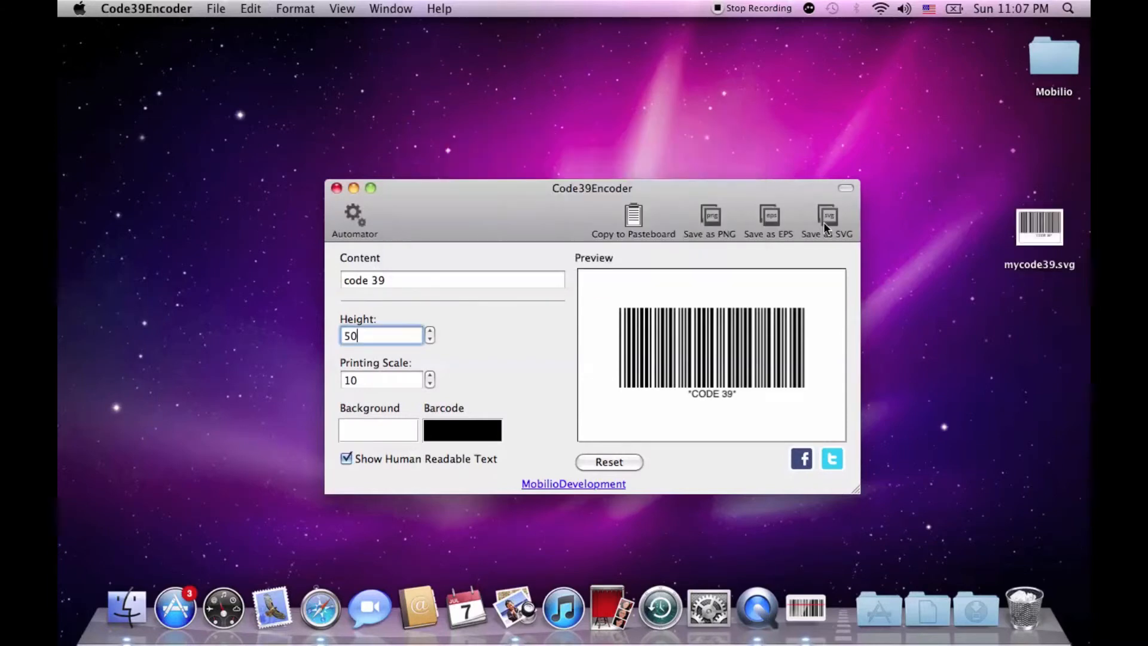
click(1039, 228)
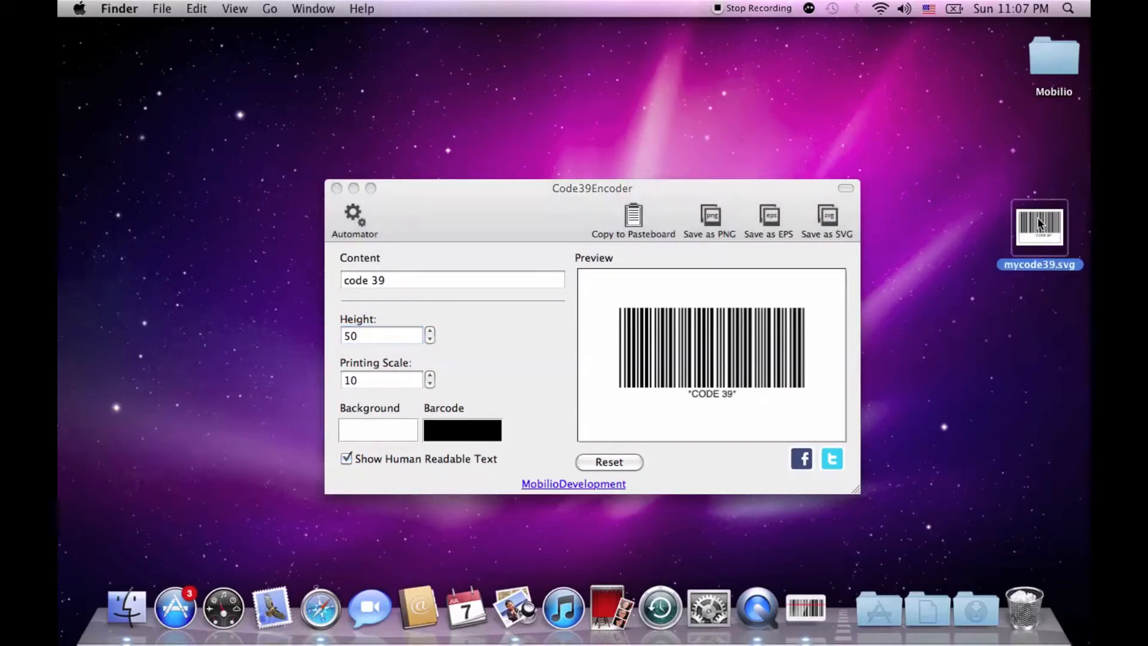
click(320, 607)
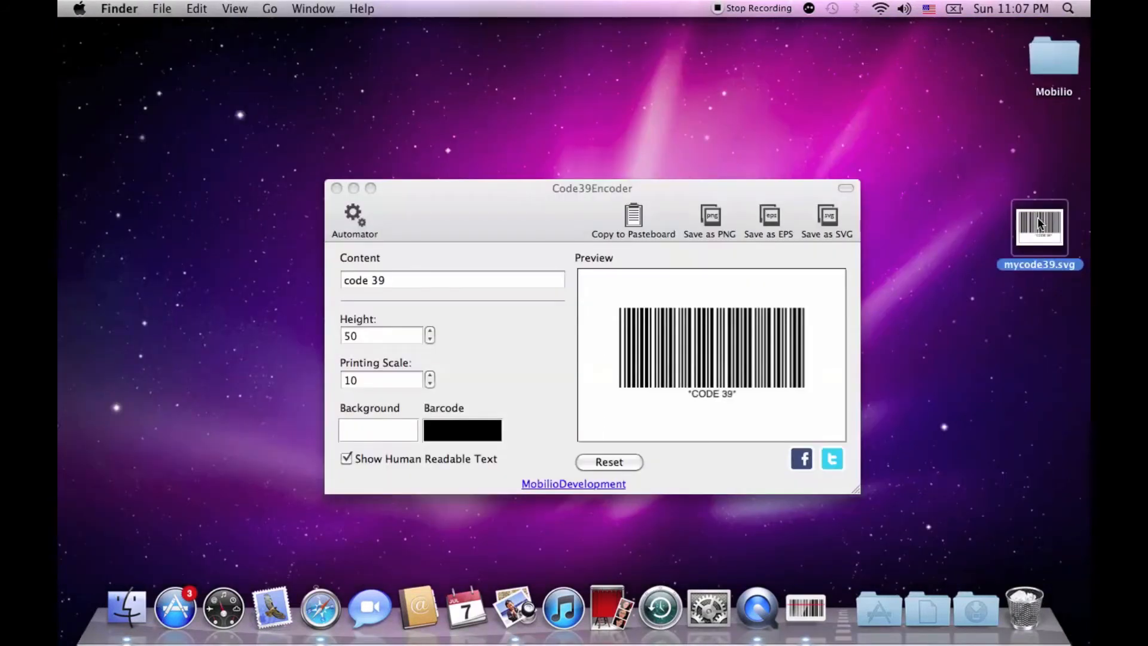
click(381, 336)
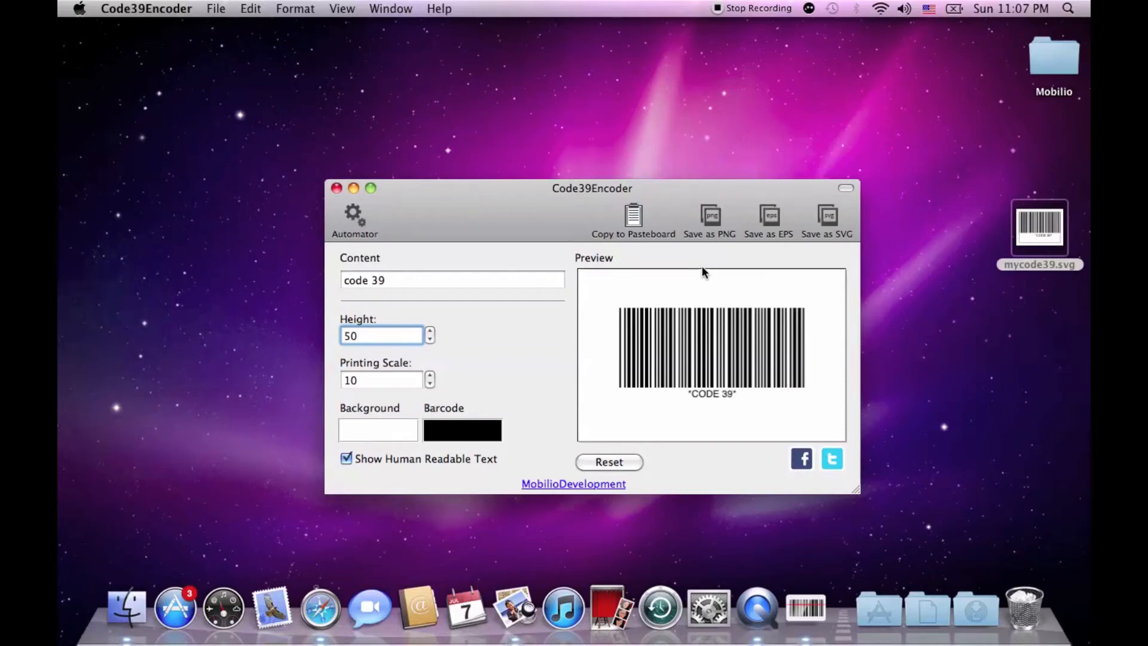
click(380, 336)
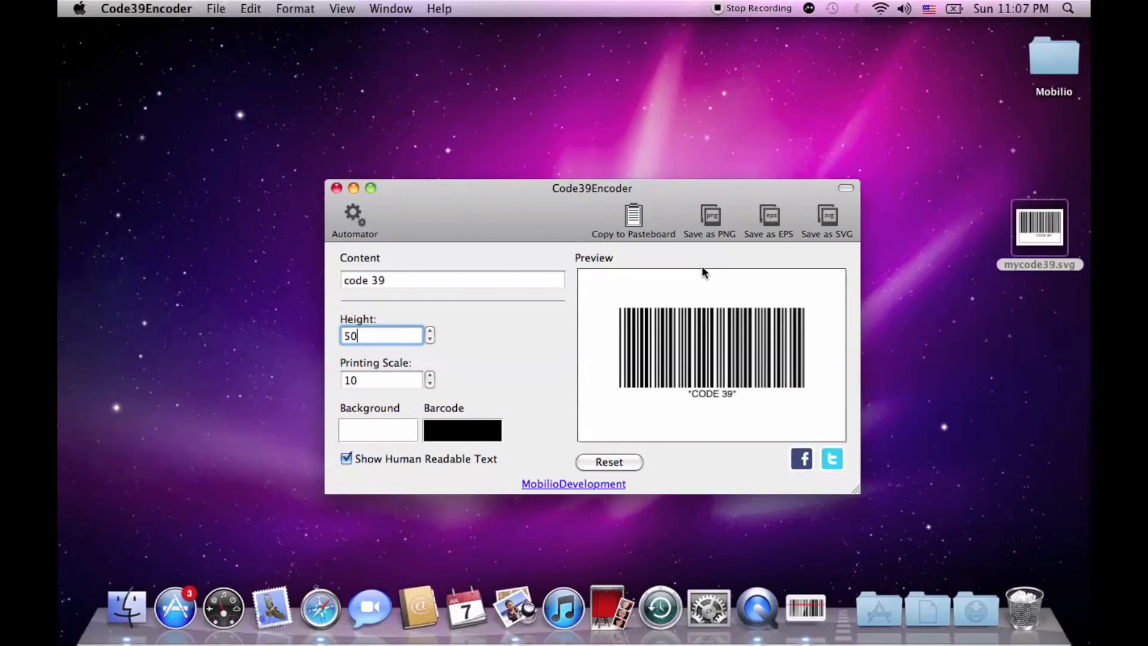